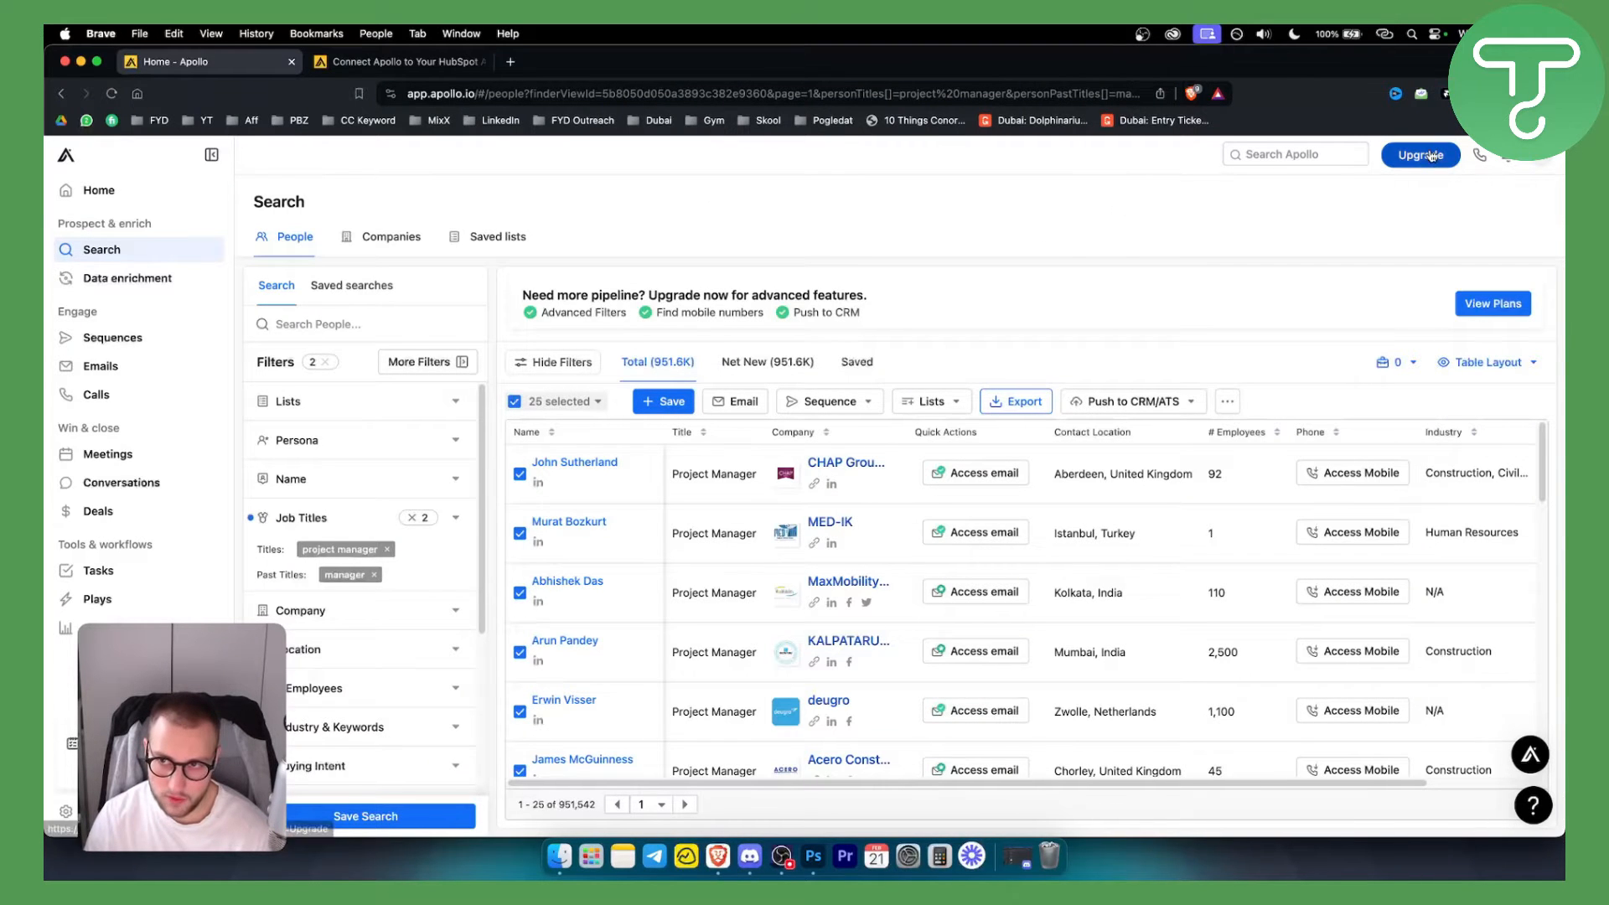
{"action": "mouse_move", "coordinate": [1439, 188]}
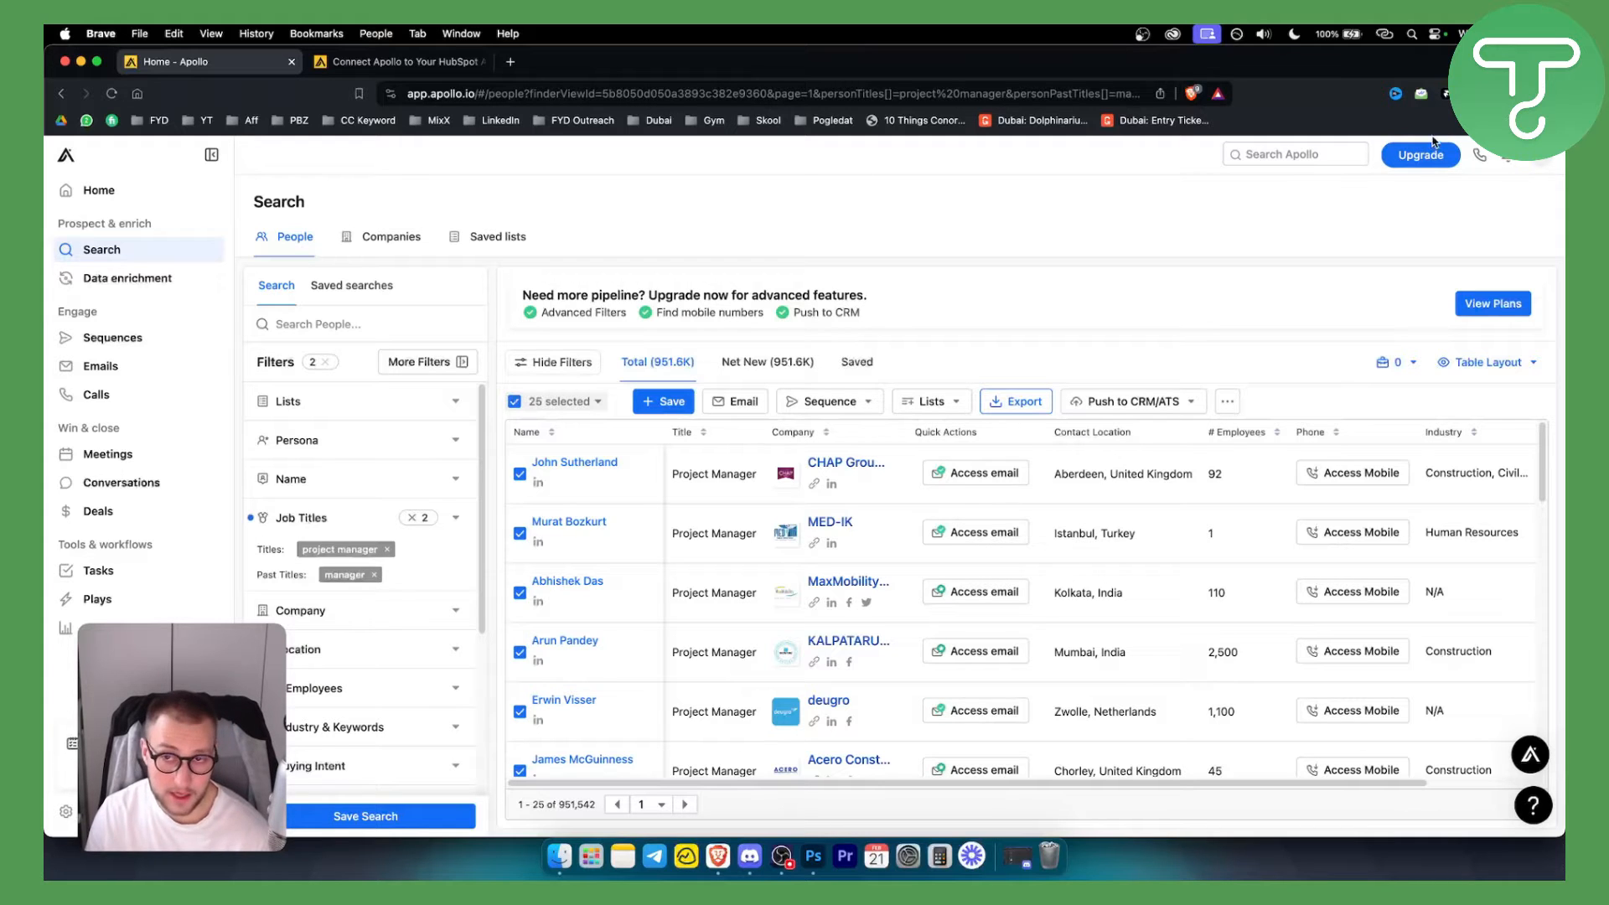
{"action": "mouse_move", "coordinate": [1069, 184]}
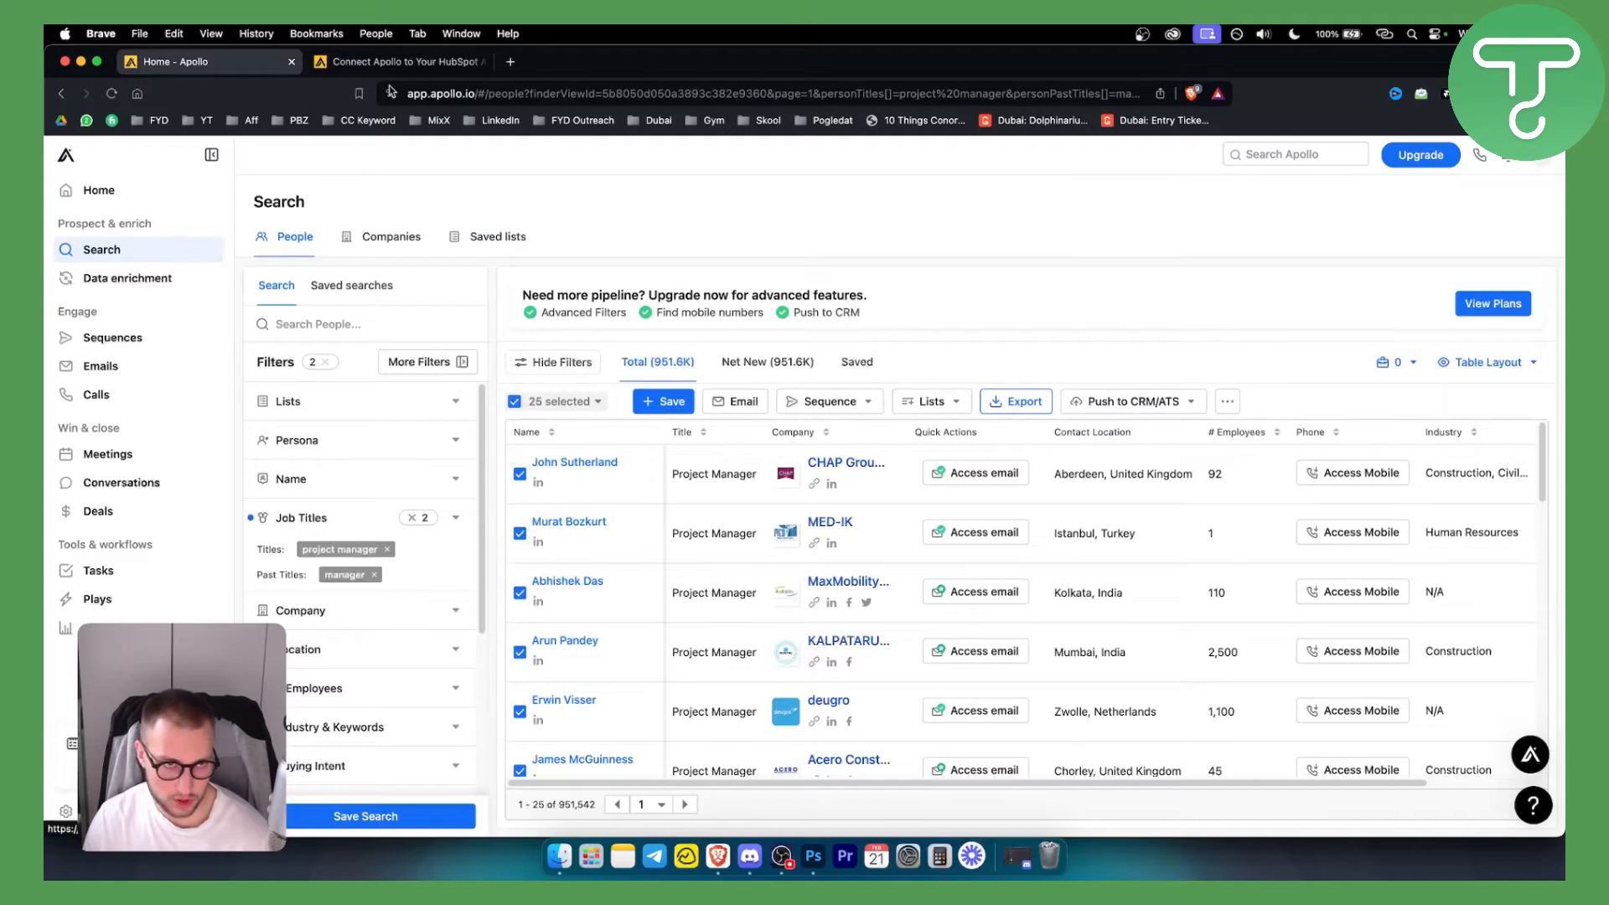
Switch to the 'Connect Apollo to Your HubSpot Account' article and scroll to the Connect step.
{"action": "left_click", "coordinate": [400, 61]}
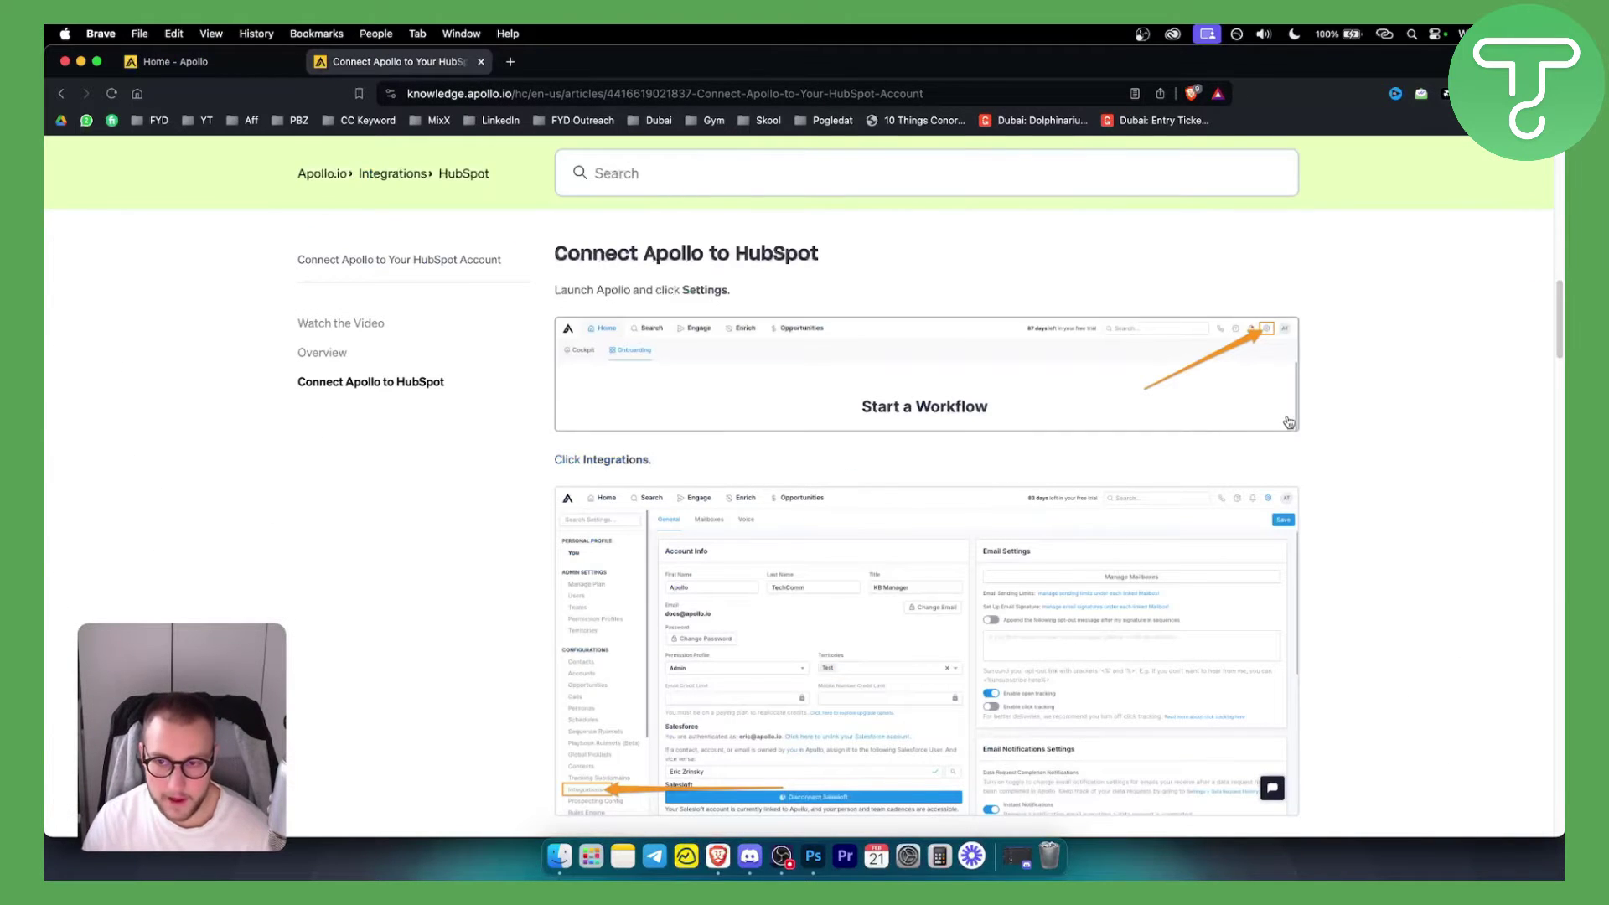
{"action": "scroll", "scroll_direction": "down", "scroll_amount": 3}
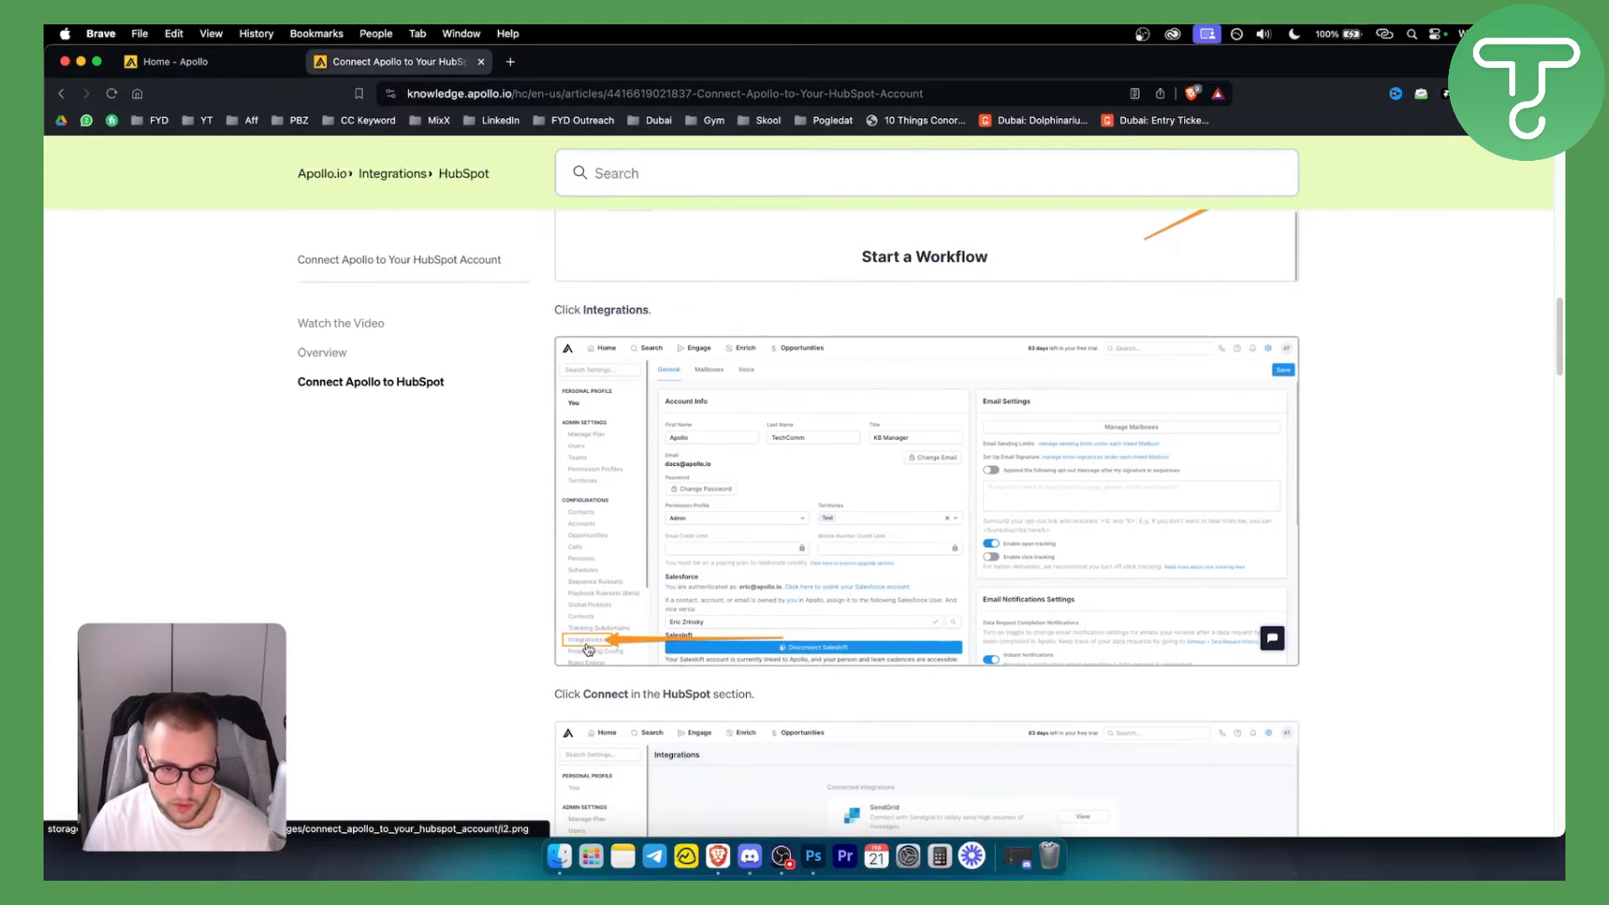
{"action": "scroll", "scroll_direction": "down", "scroll_amount": 3}
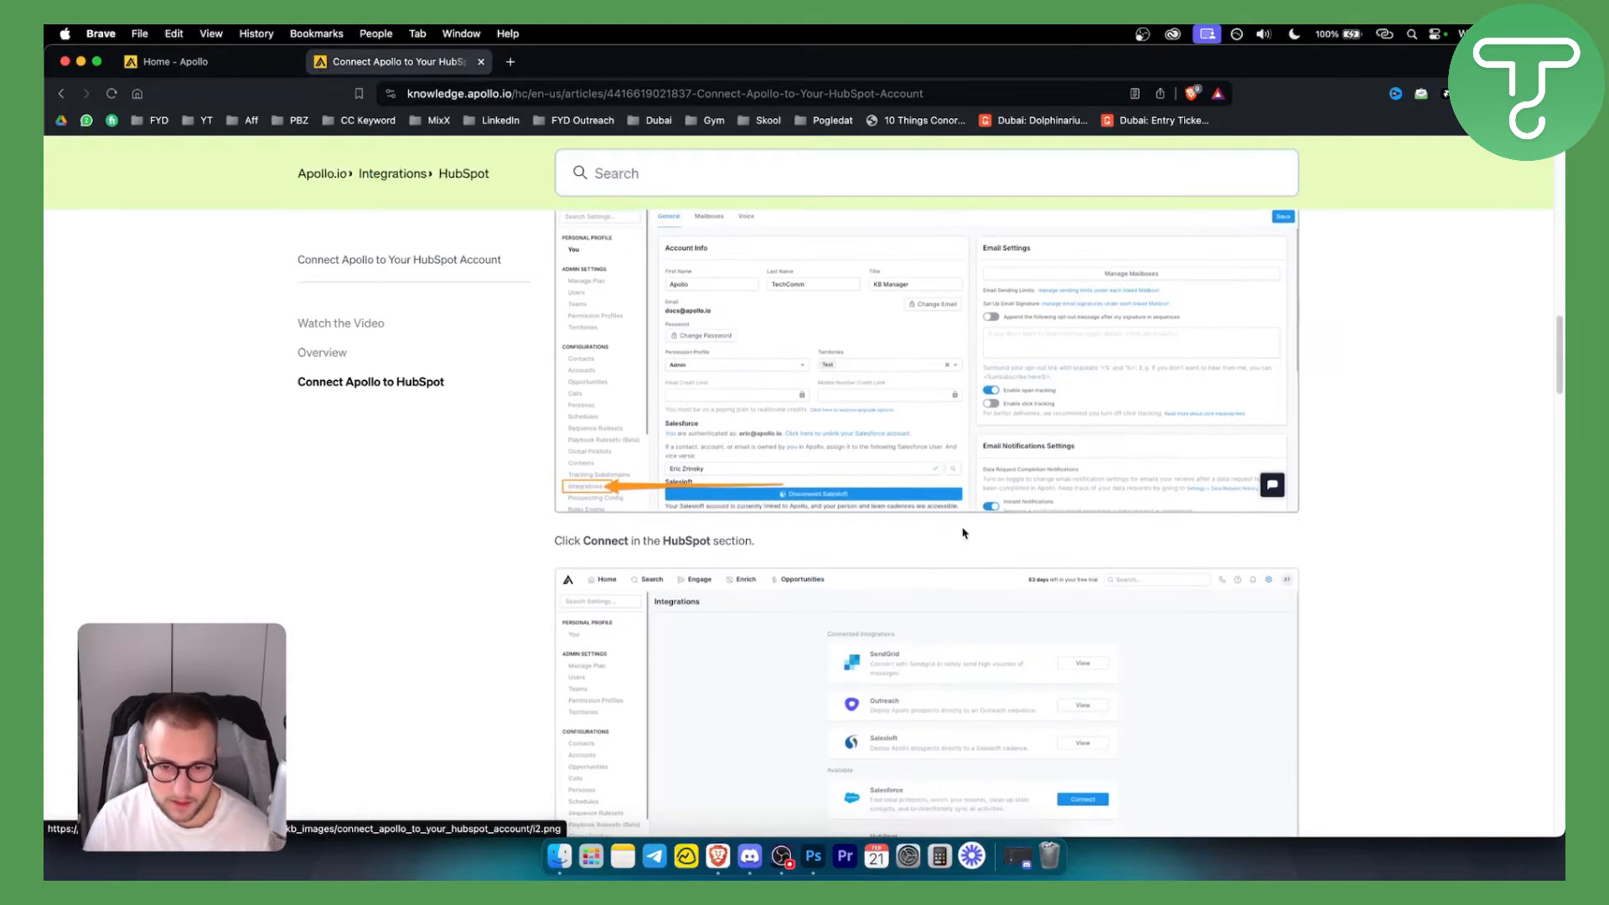
{"action": "scroll", "scroll_direction": "down", "scroll_amount": 3}
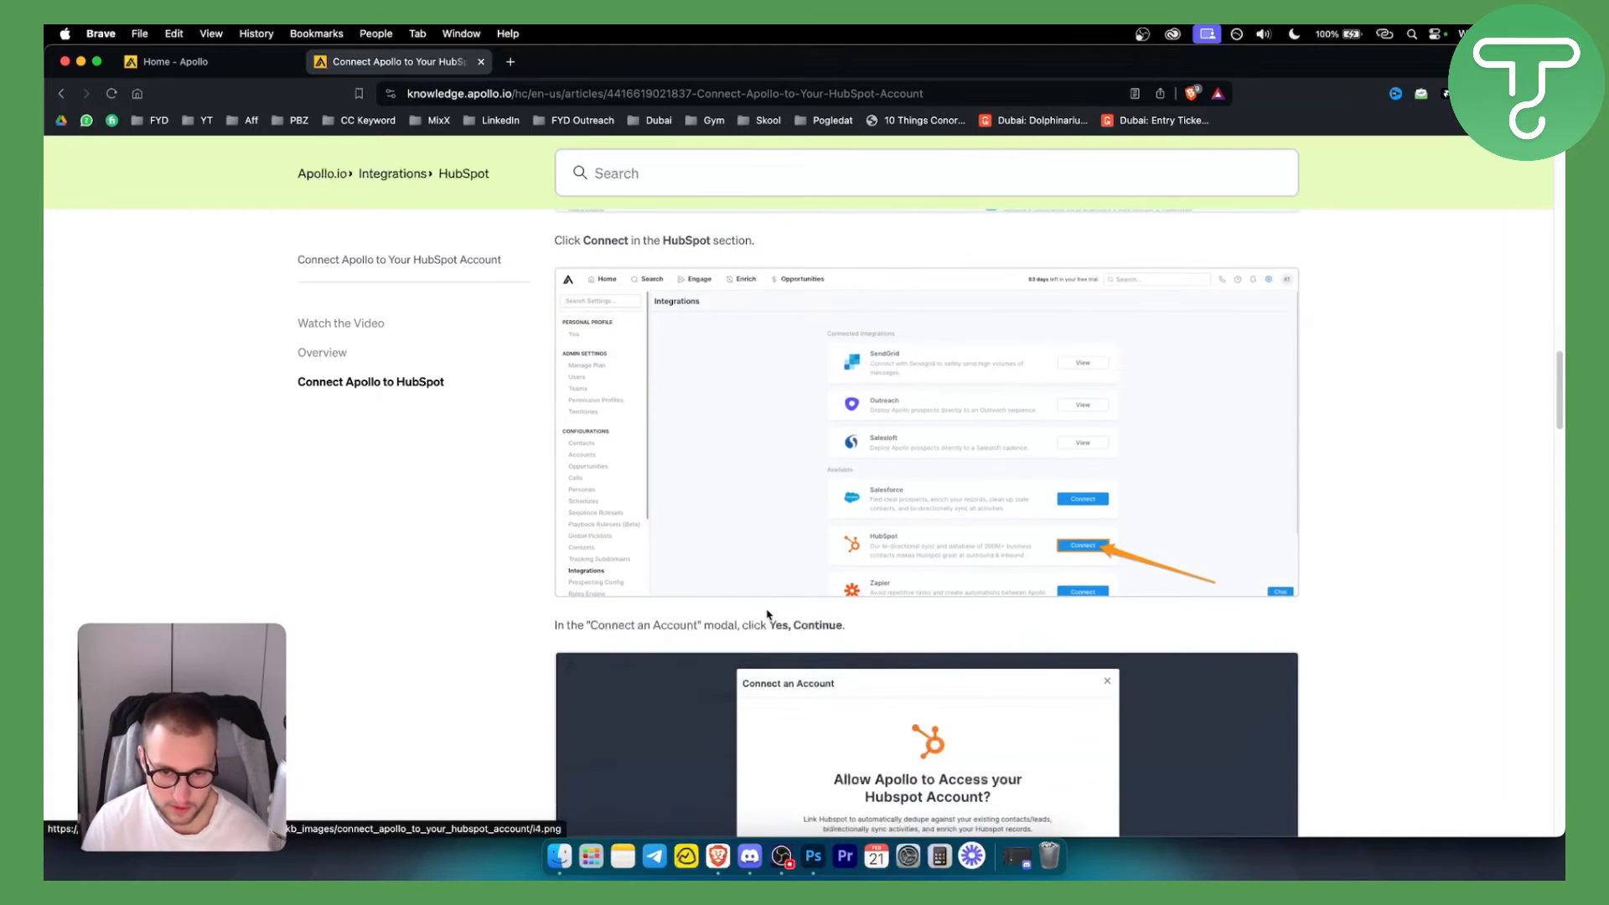
Scroll past the 'Yes, Continue' and 'Choose Account' screenshots to the permissions step.
{"action": "scroll", "scroll_direction": "down", "scroll_amount": 3}
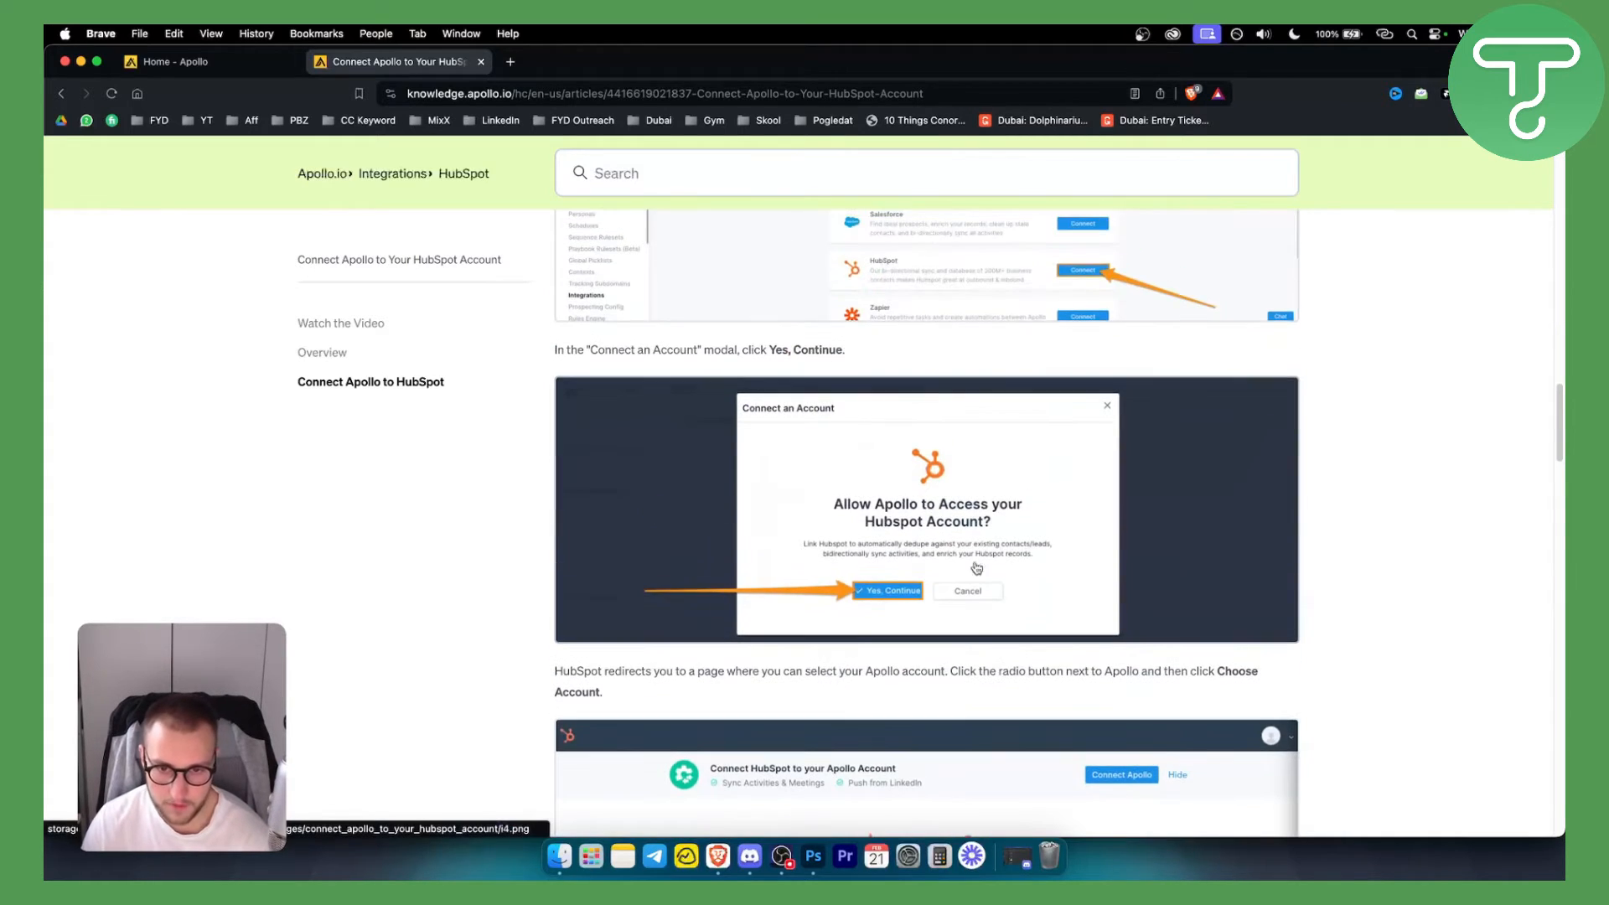
{"action": "scroll", "scroll_direction": "down", "scroll_amount": 3}
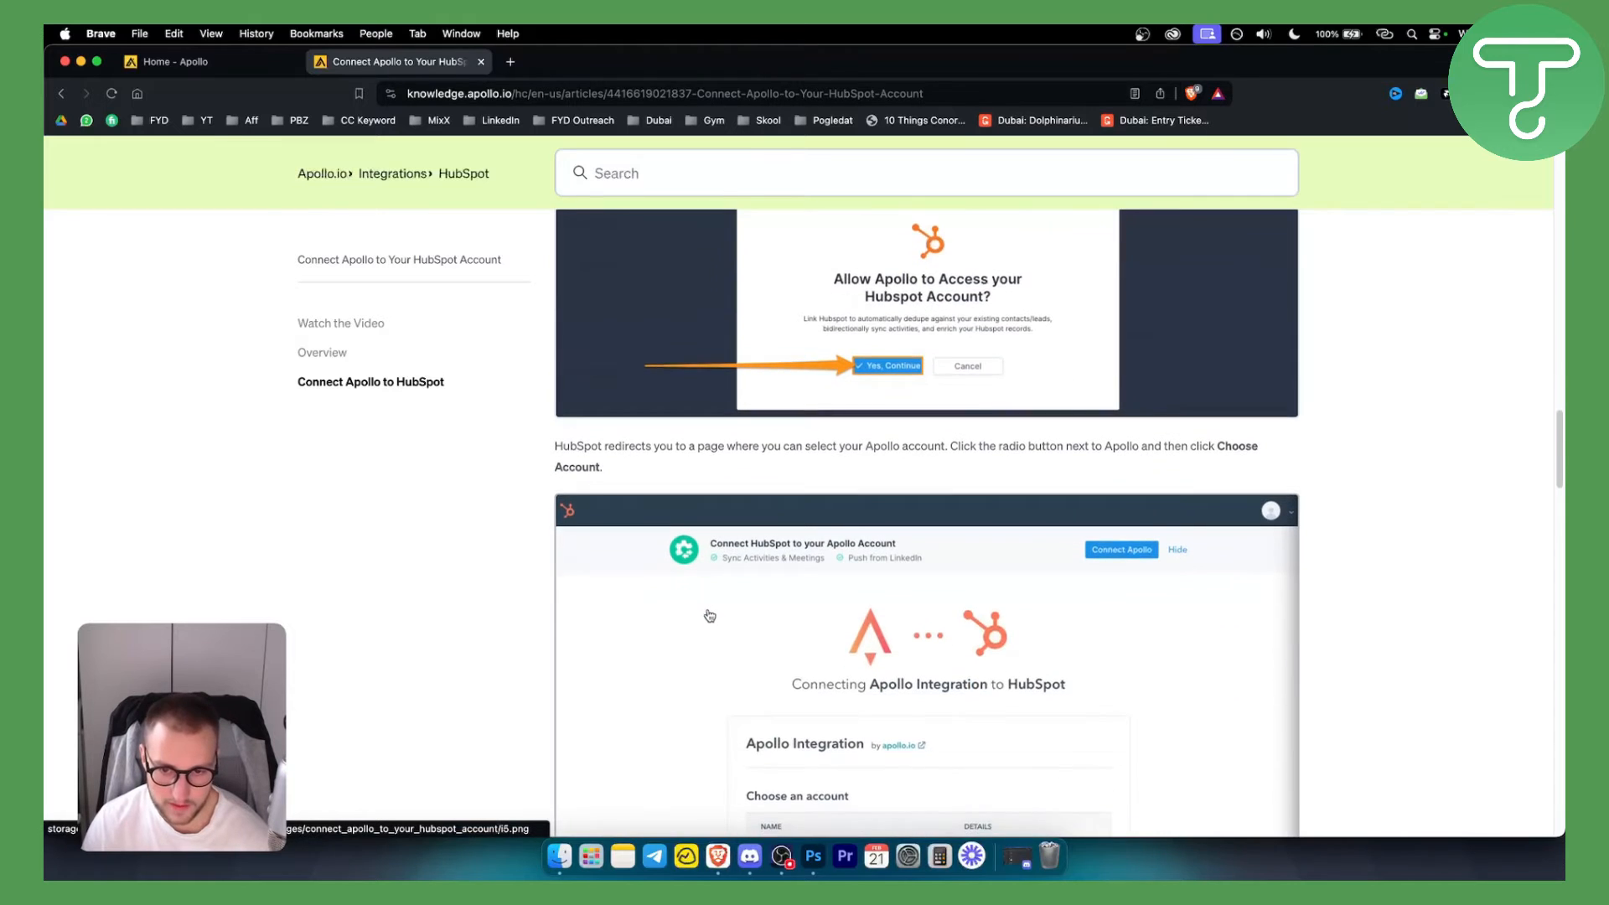
{"action": "scroll", "scroll_direction": "down", "scroll_amount": 3}
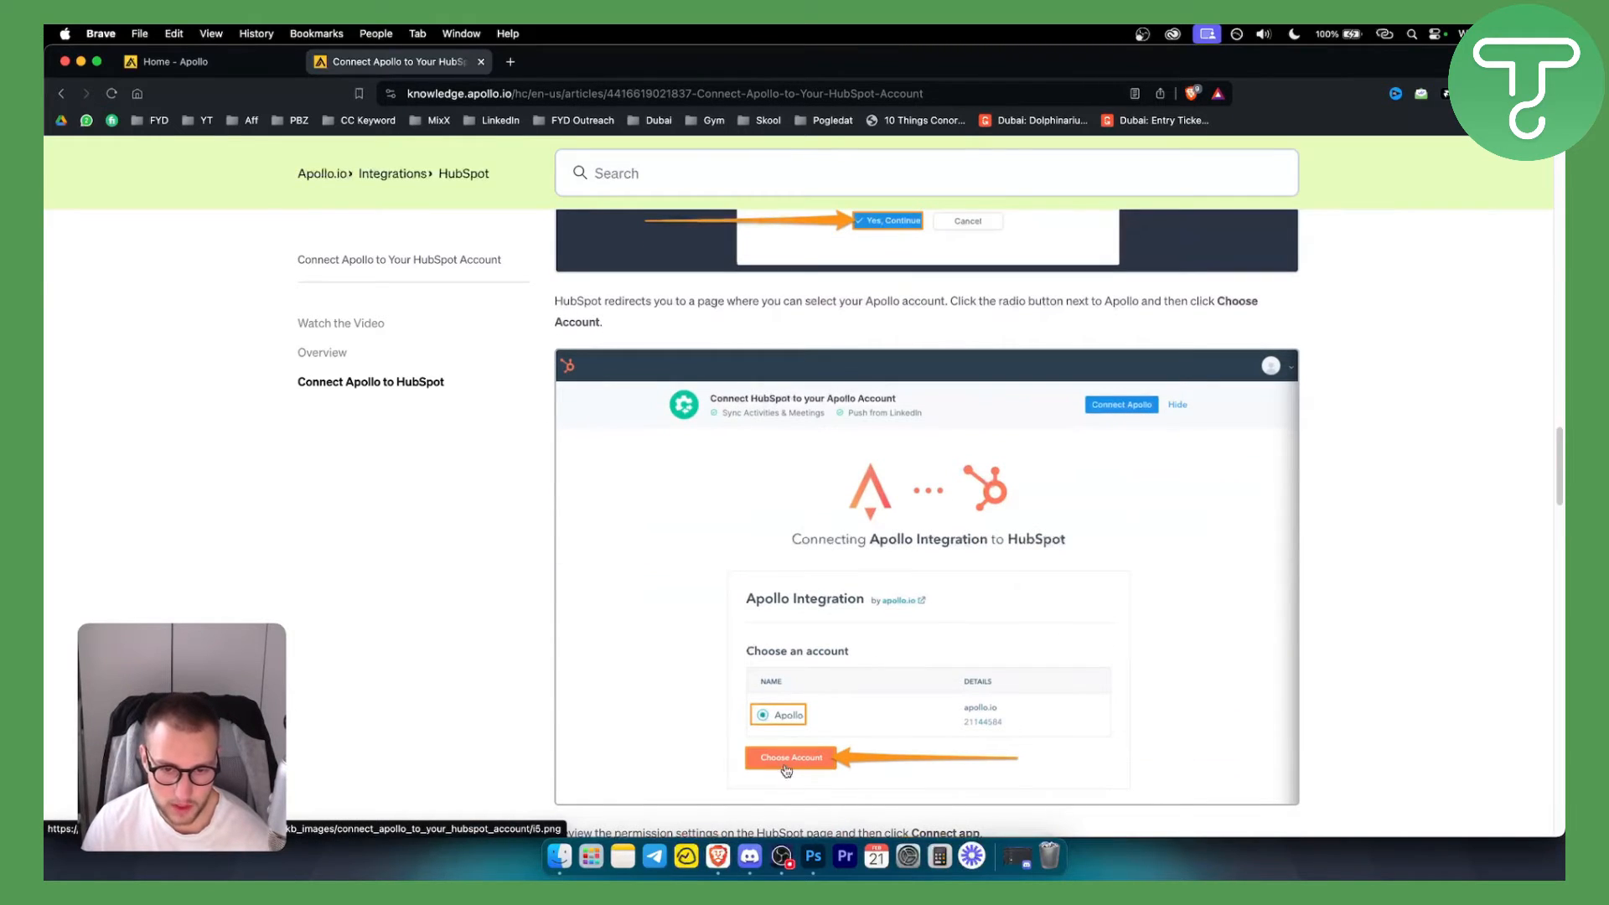
{"action": "mouse_move", "coordinate": [948, 527]}
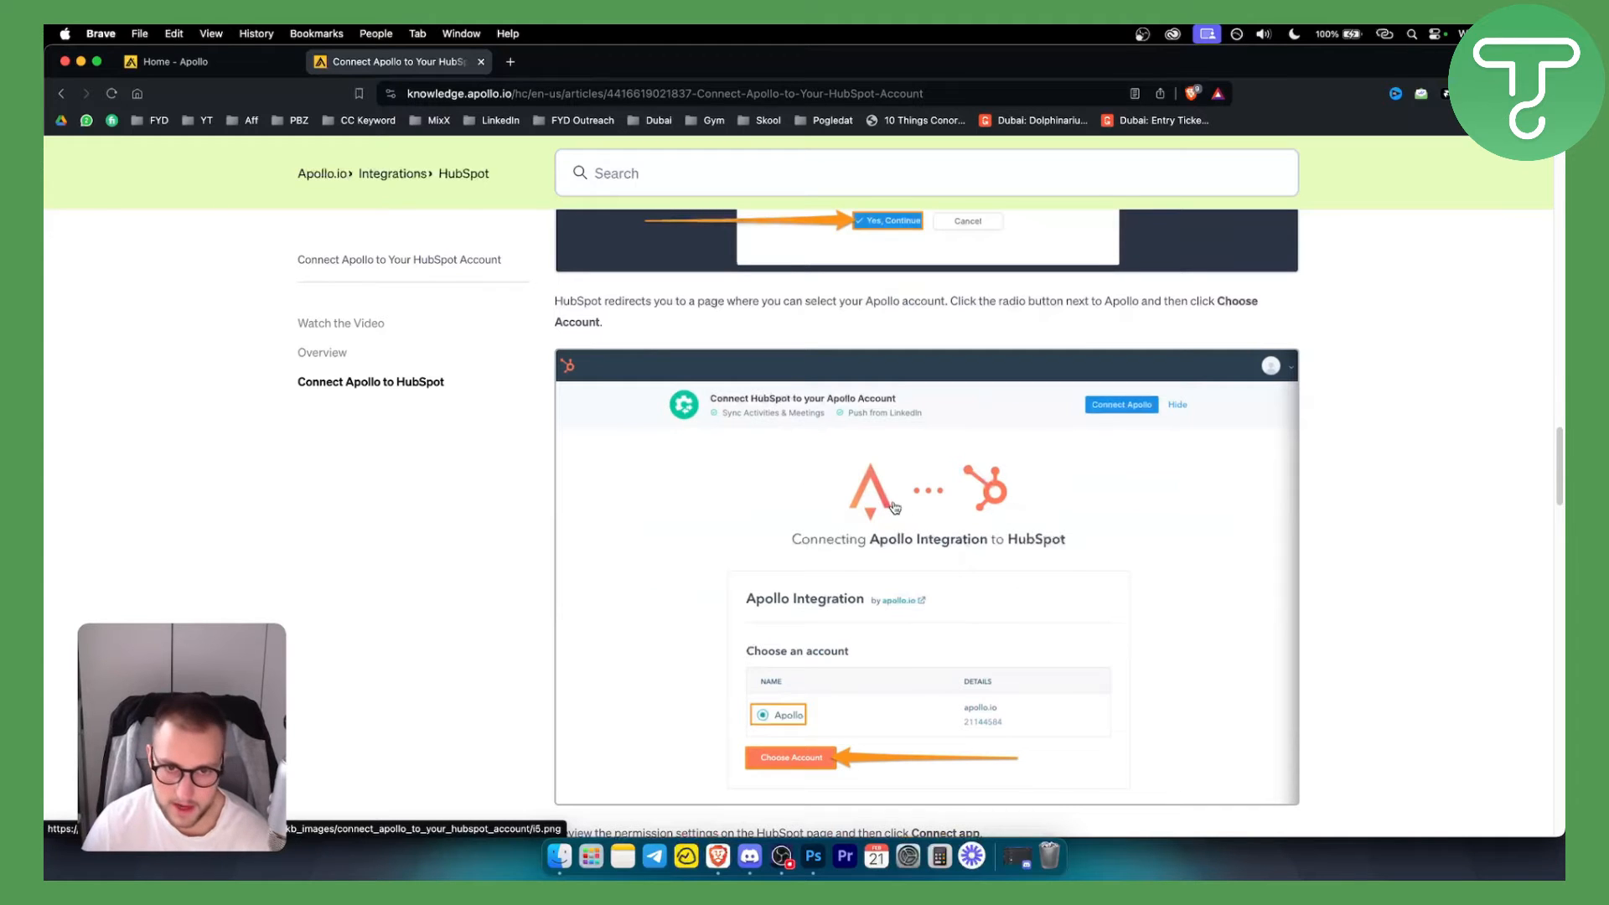
{"action": "scroll", "scroll_direction": "down", "scroll_amount": 3}
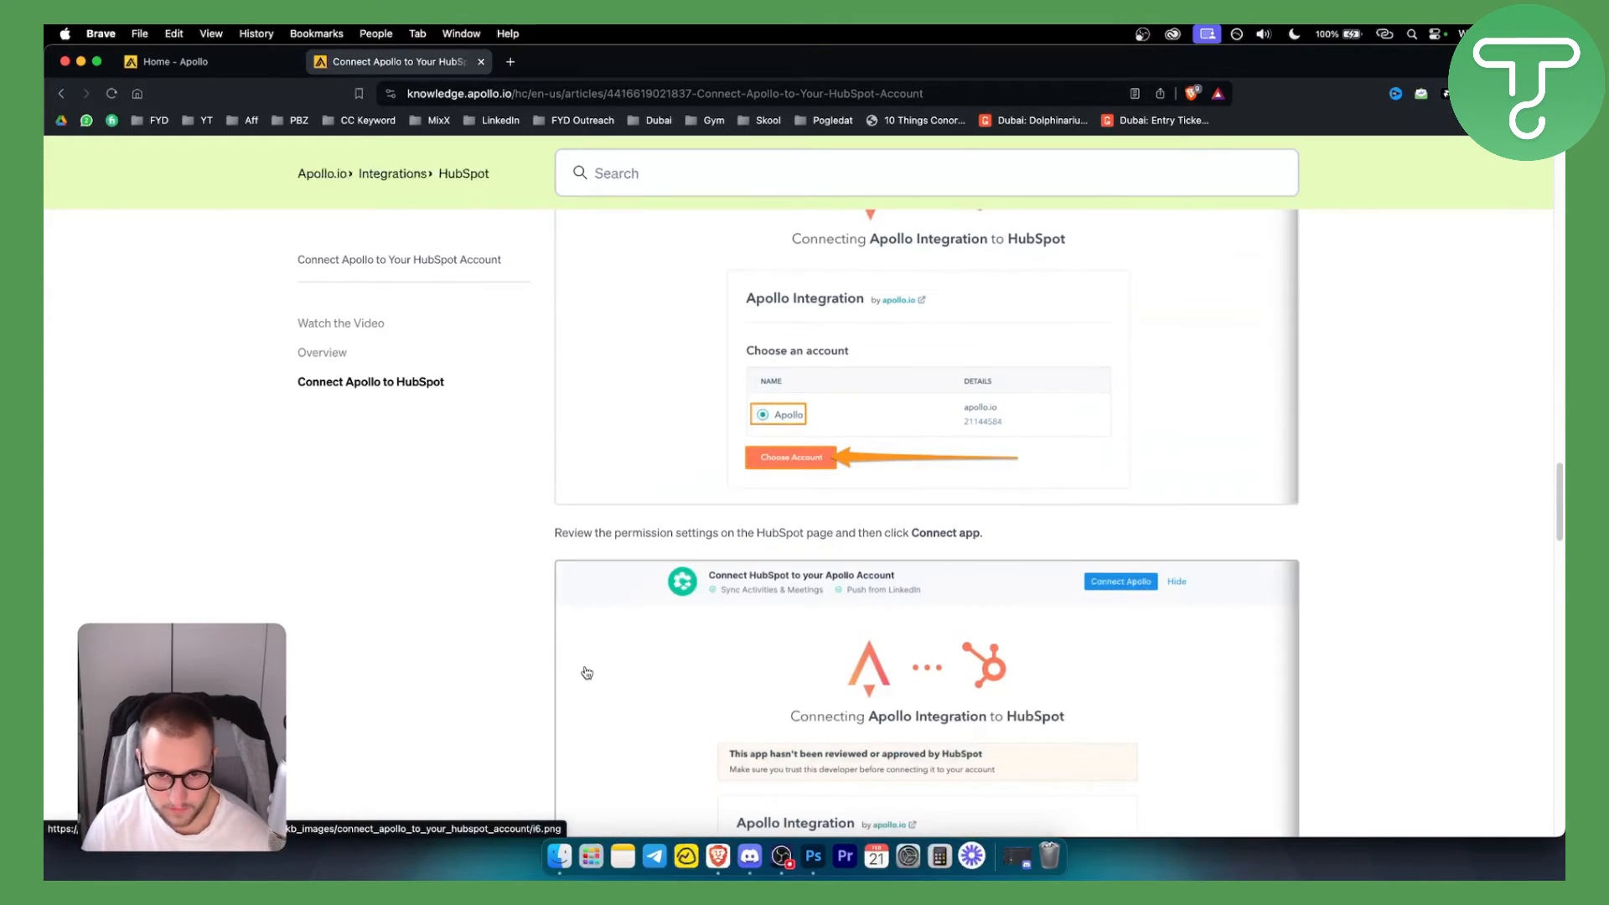
{"action": "scroll", "scroll_direction": "down", "scroll_amount": 3}
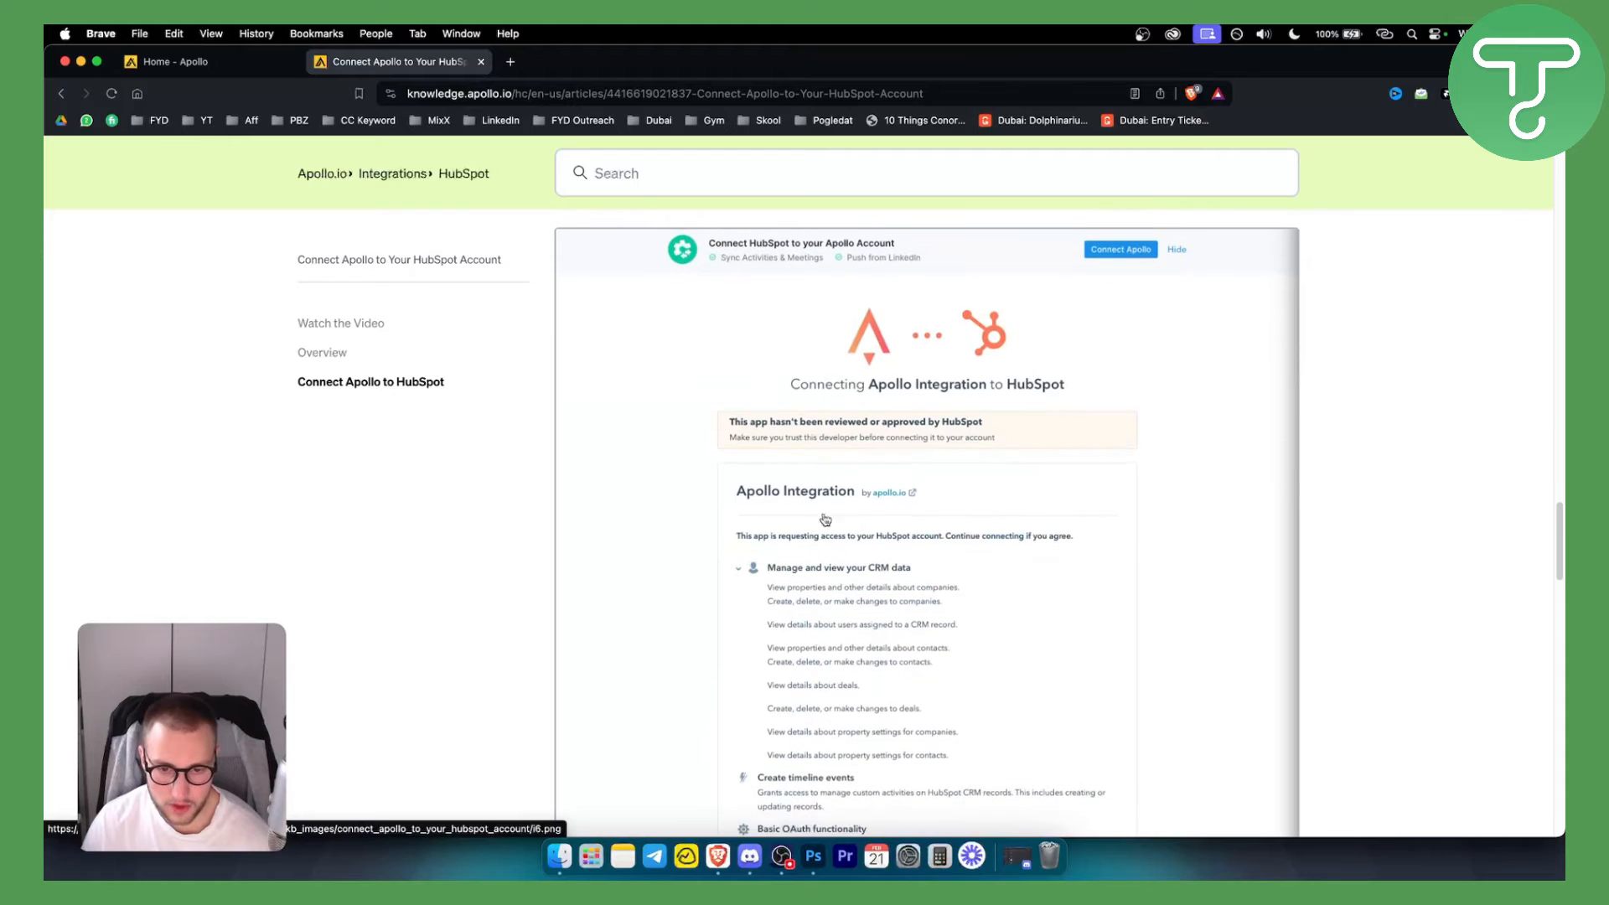
Scroll down to the 'I'm not a robot' checkbox screenshot.
{"action": "scroll", "scroll_direction": "down", "scroll_amount": 3}
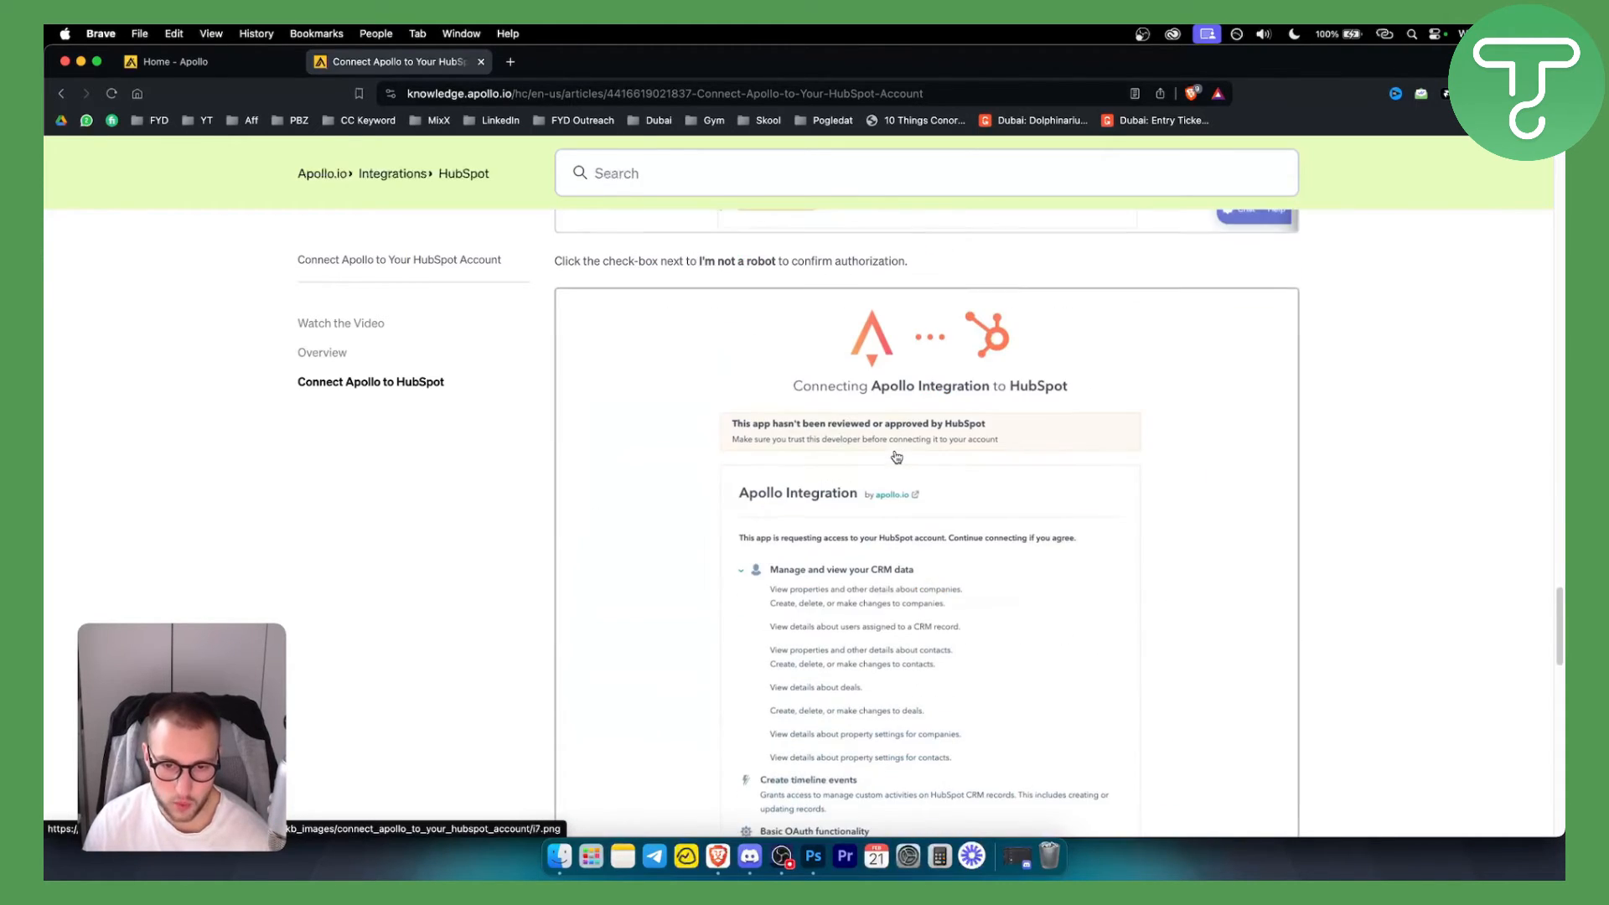
{"action": "scroll", "scroll_direction": "down", "scroll_amount": 3}
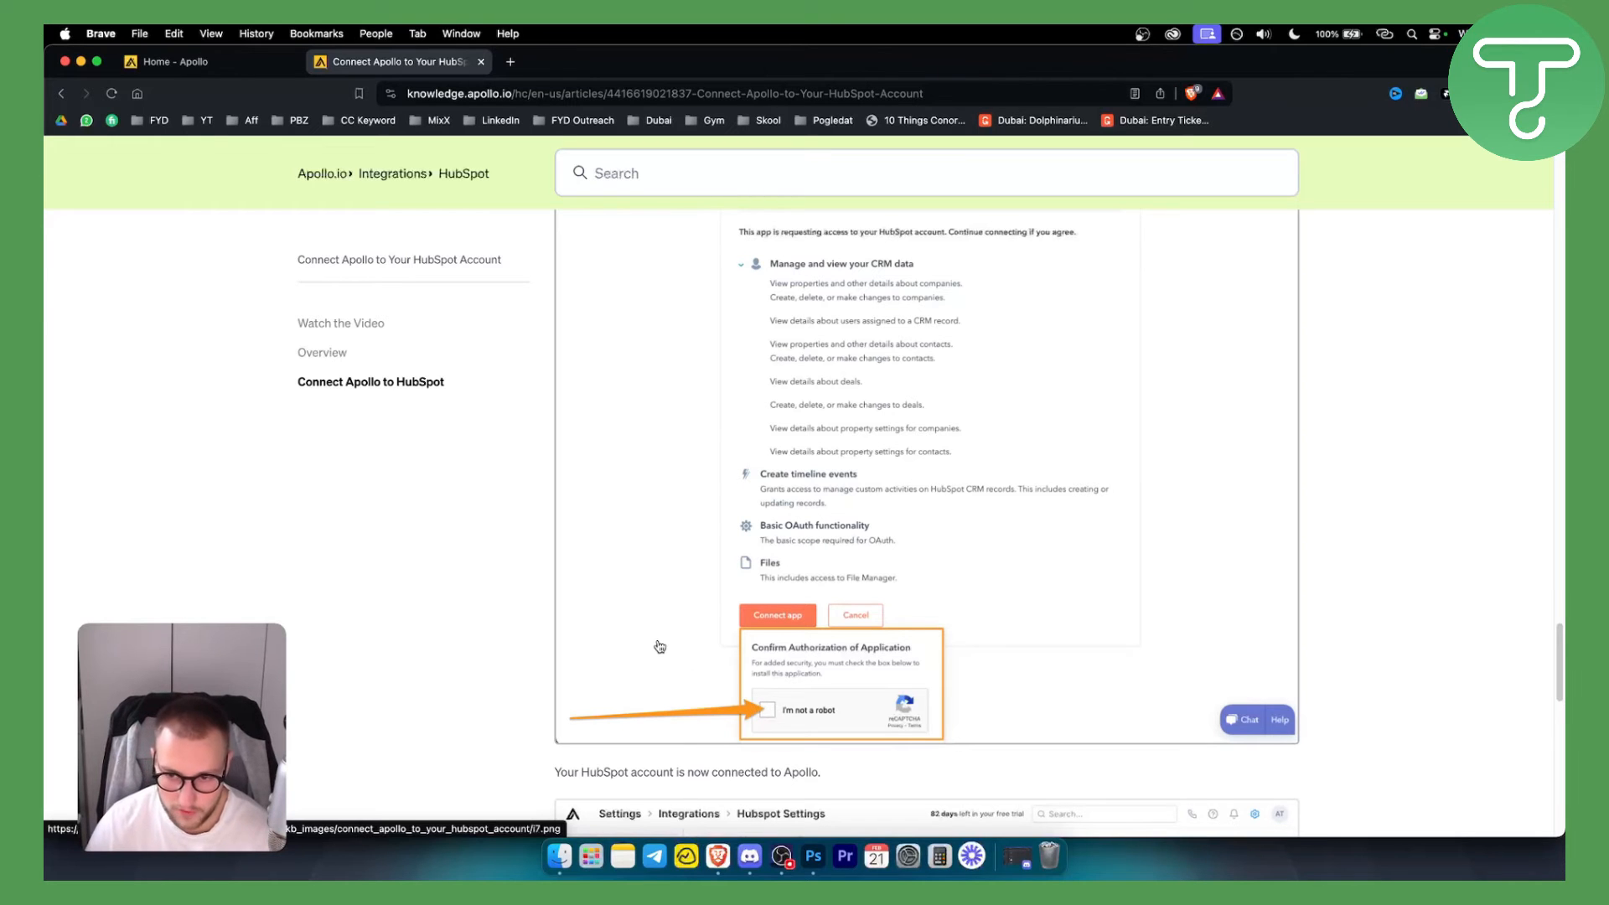
Scroll to the final 'Your HubSpot account is now connected to Apollo' screenshot.
{"action": "scroll", "scroll_direction": "down", "scroll_amount": 3}
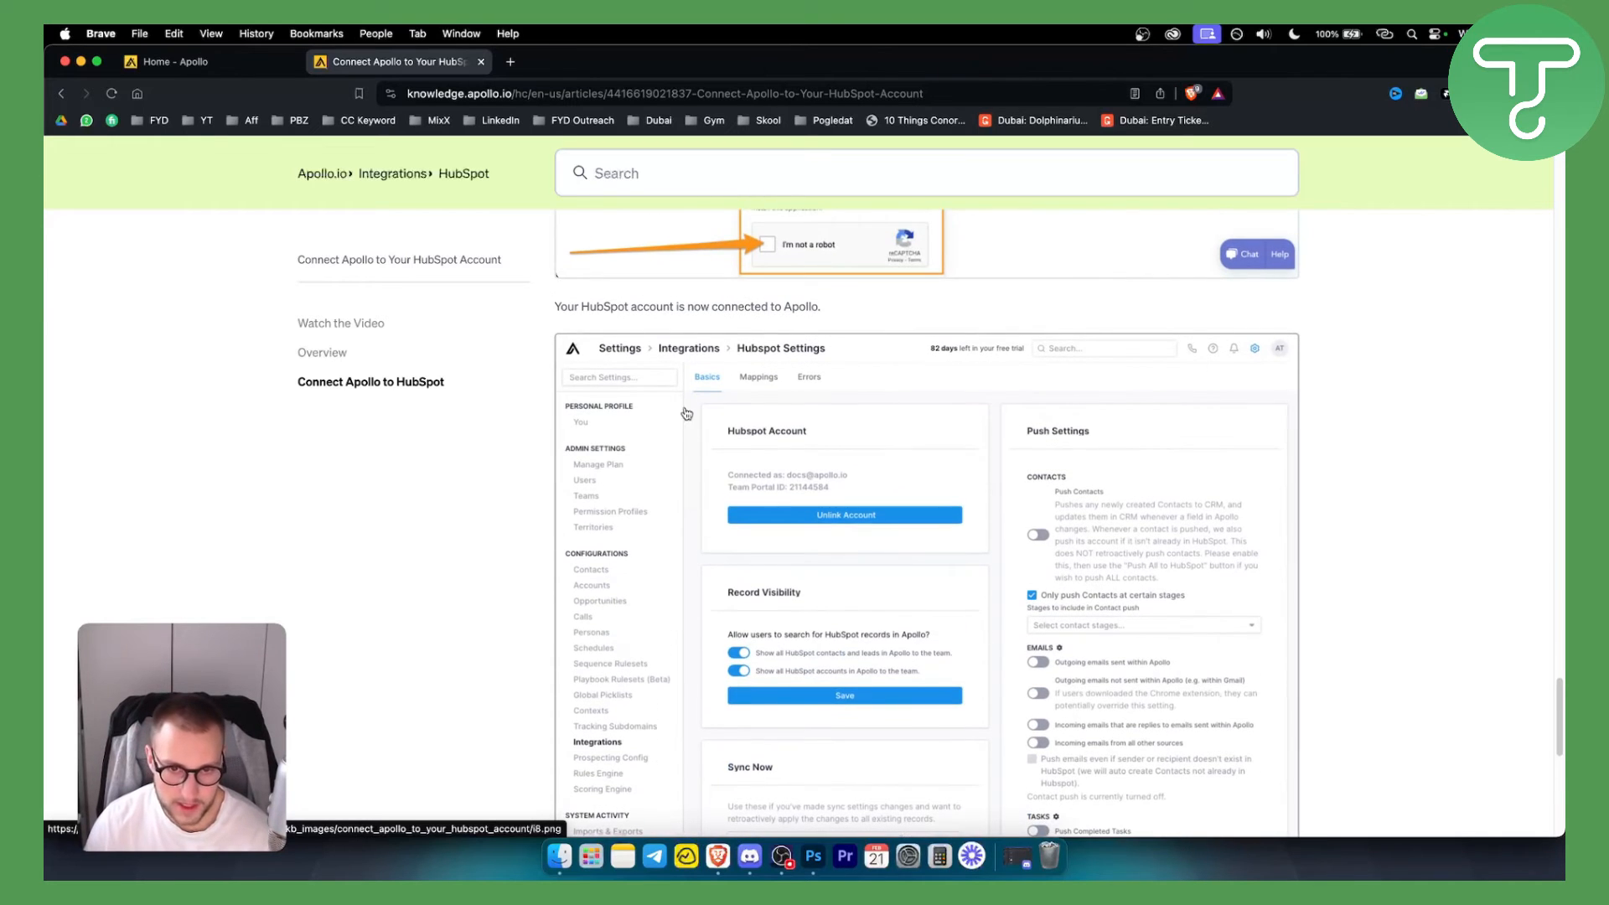
{"action": "mouse_move", "coordinate": [772, 456]}
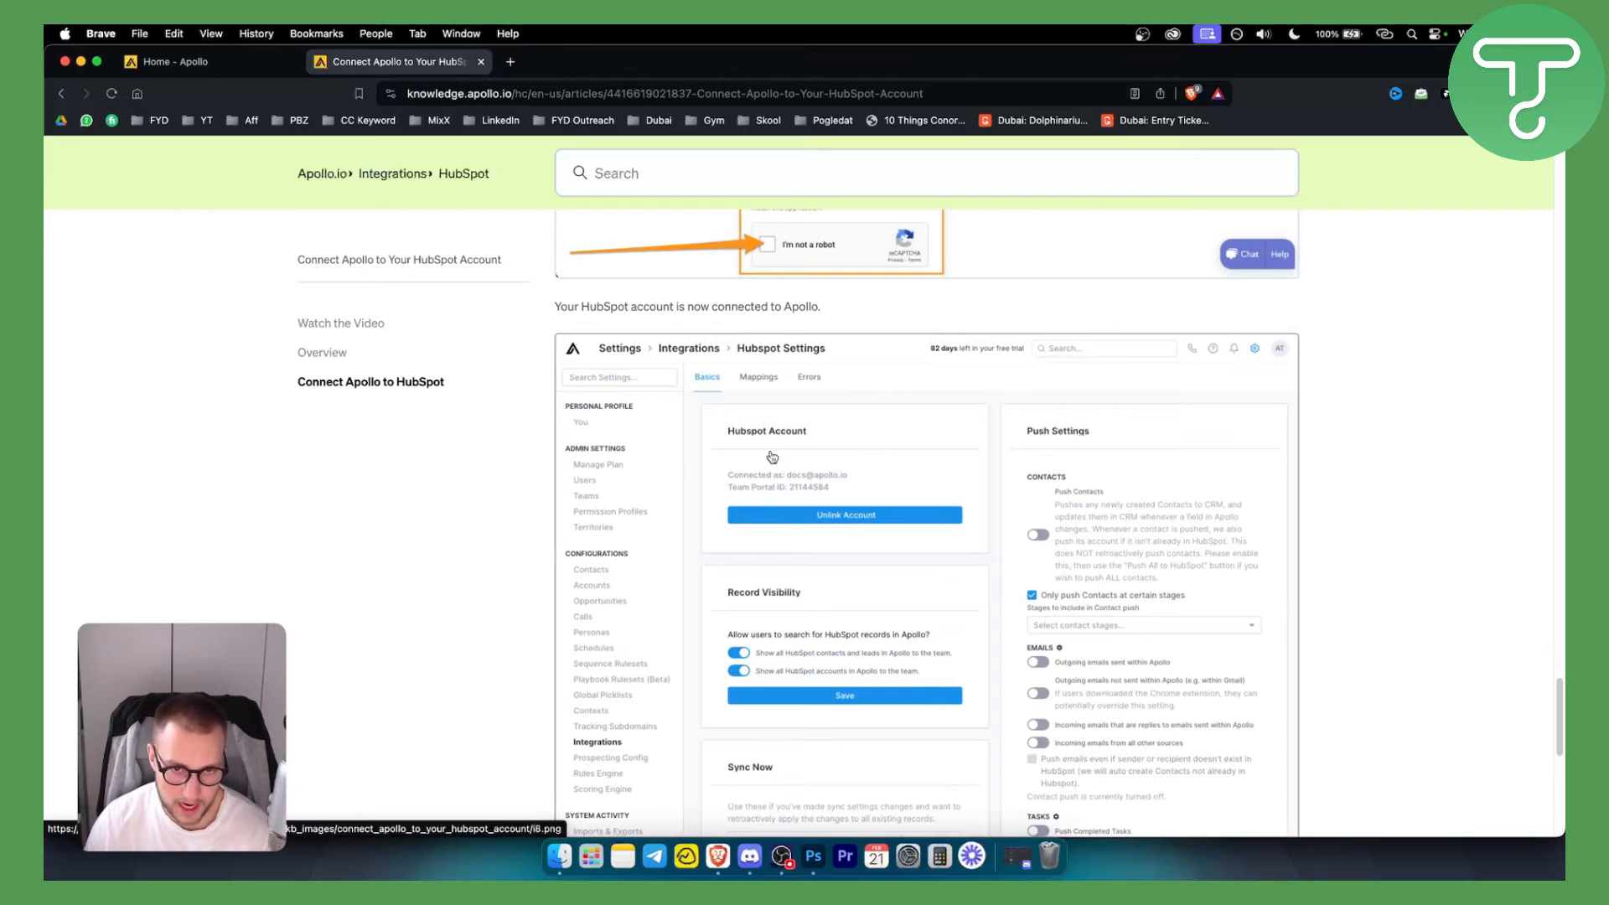
{"action": "scroll", "scroll_direction": "down", "scroll_amount": 3}
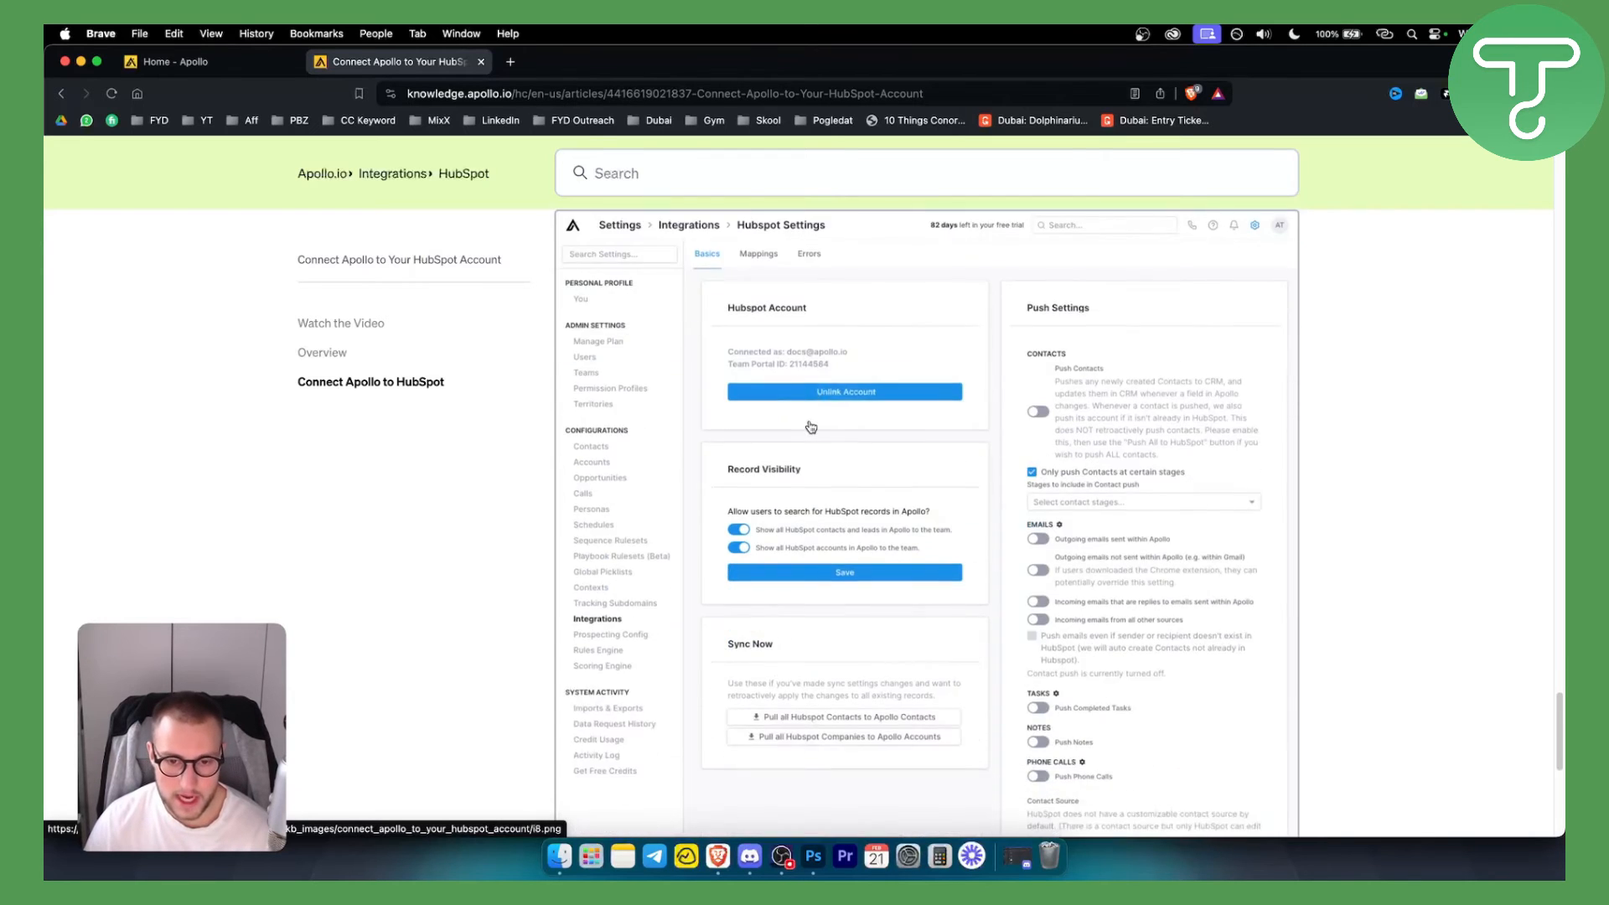